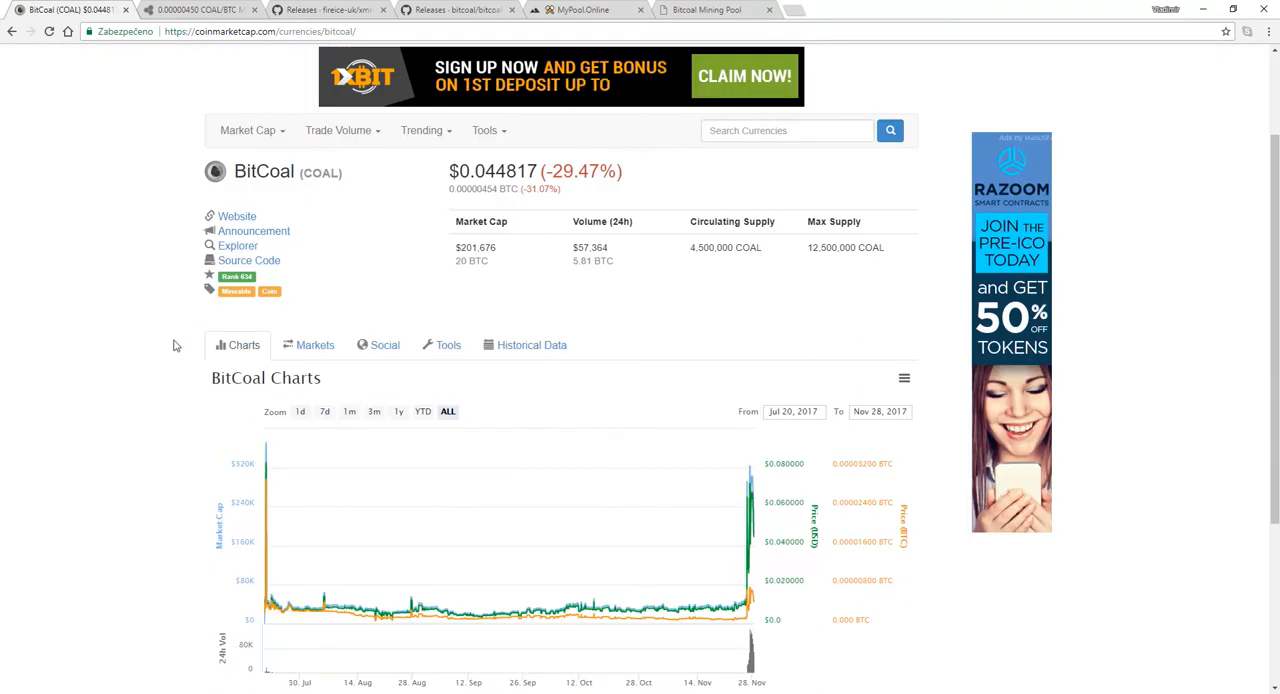
mouse_move(92, 350)
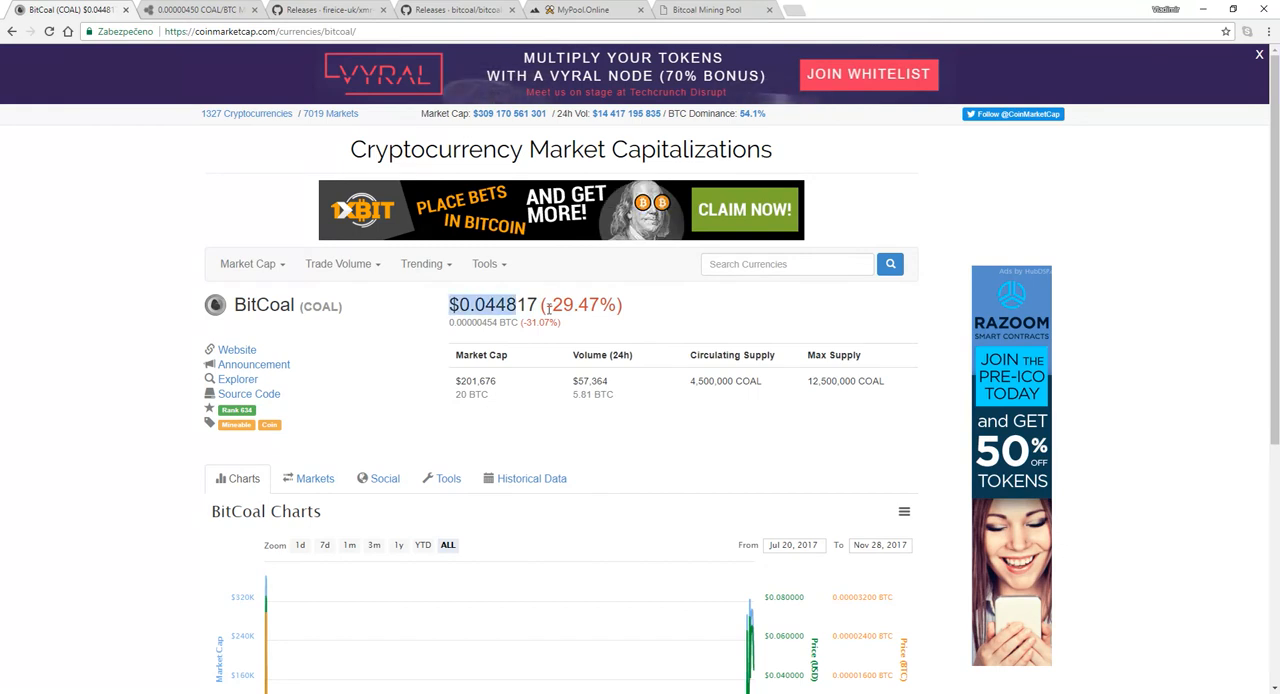
Step: In the wallet's Mining section, choose 2 CPU cores for the democats pool
scroll(down, 3)
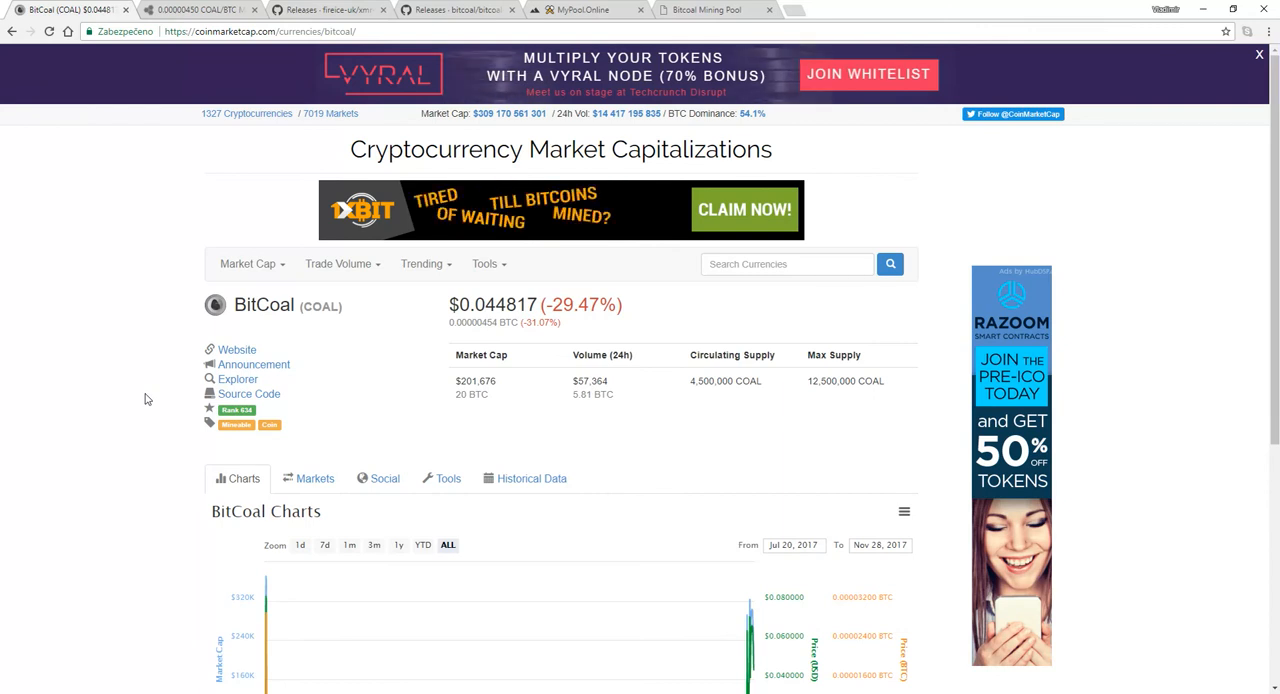
mouse_move(130, 434)
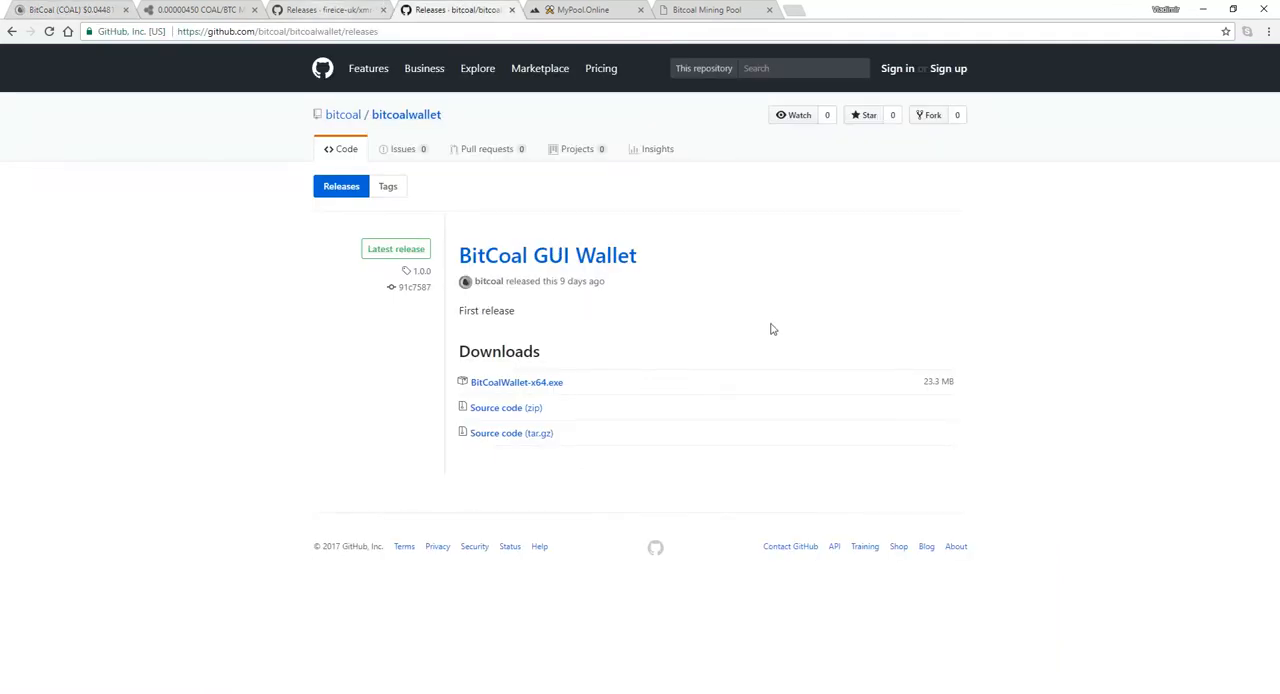
triple_click(548, 256)
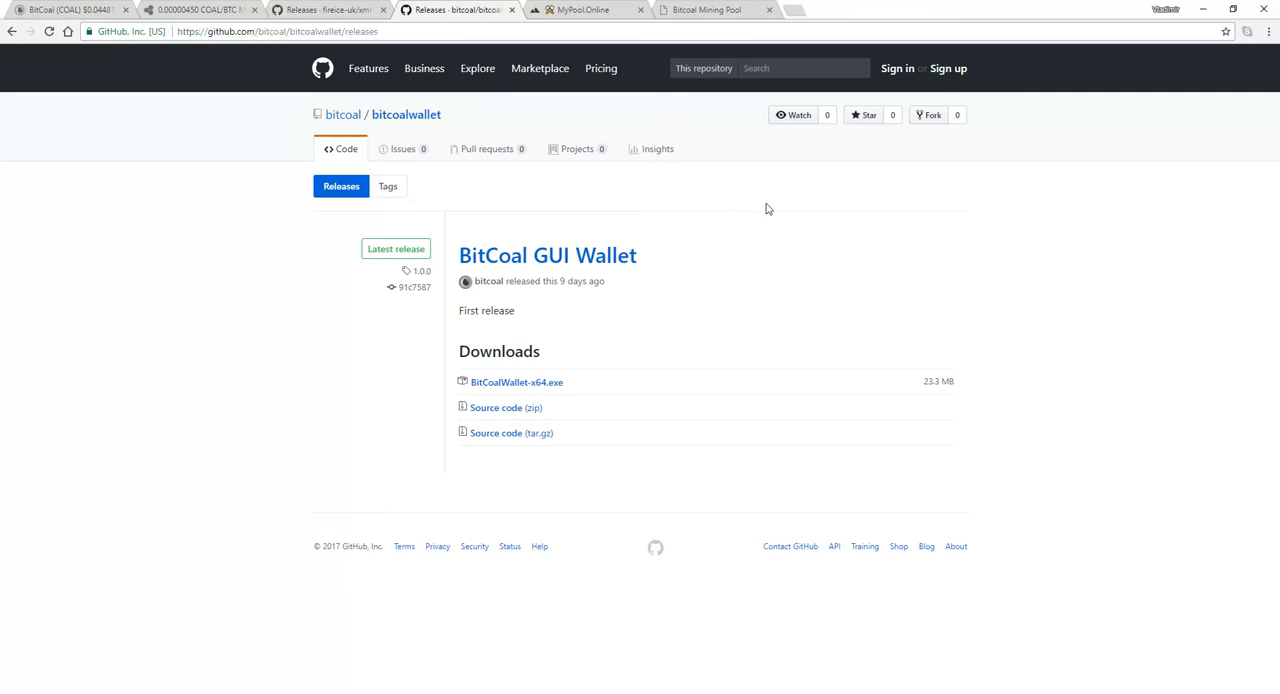
mouse_move(696, 584)
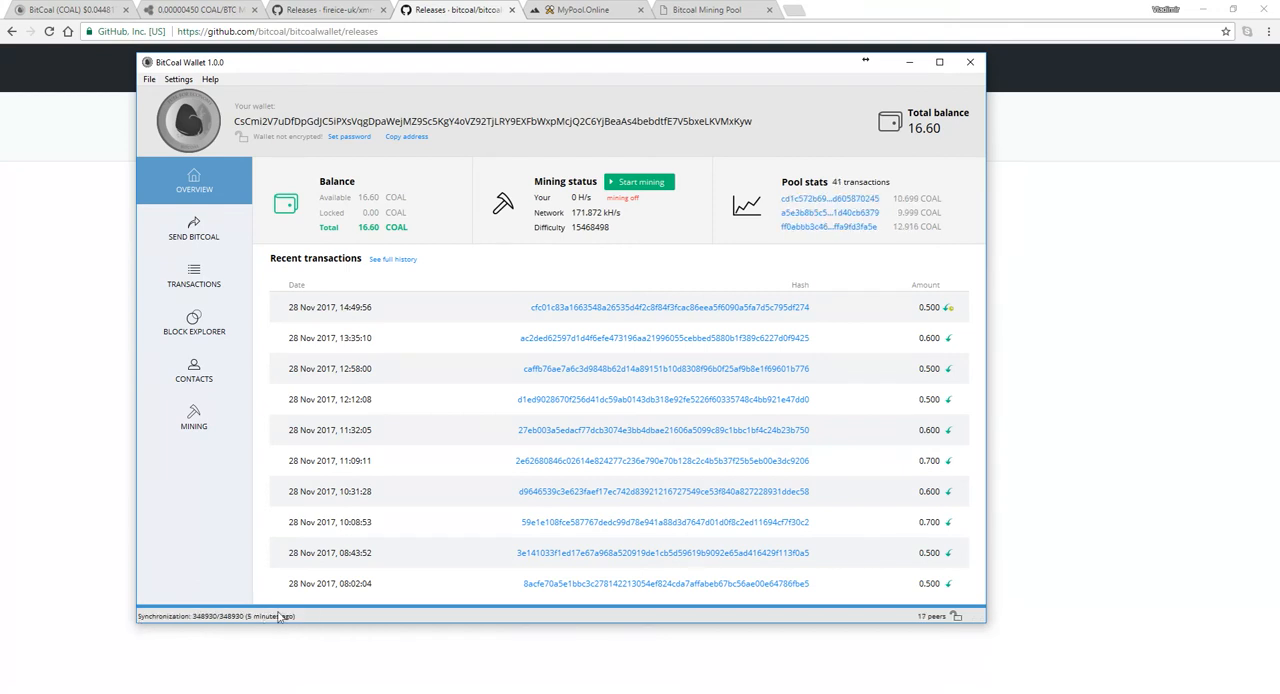
mouse_move(300, 664)
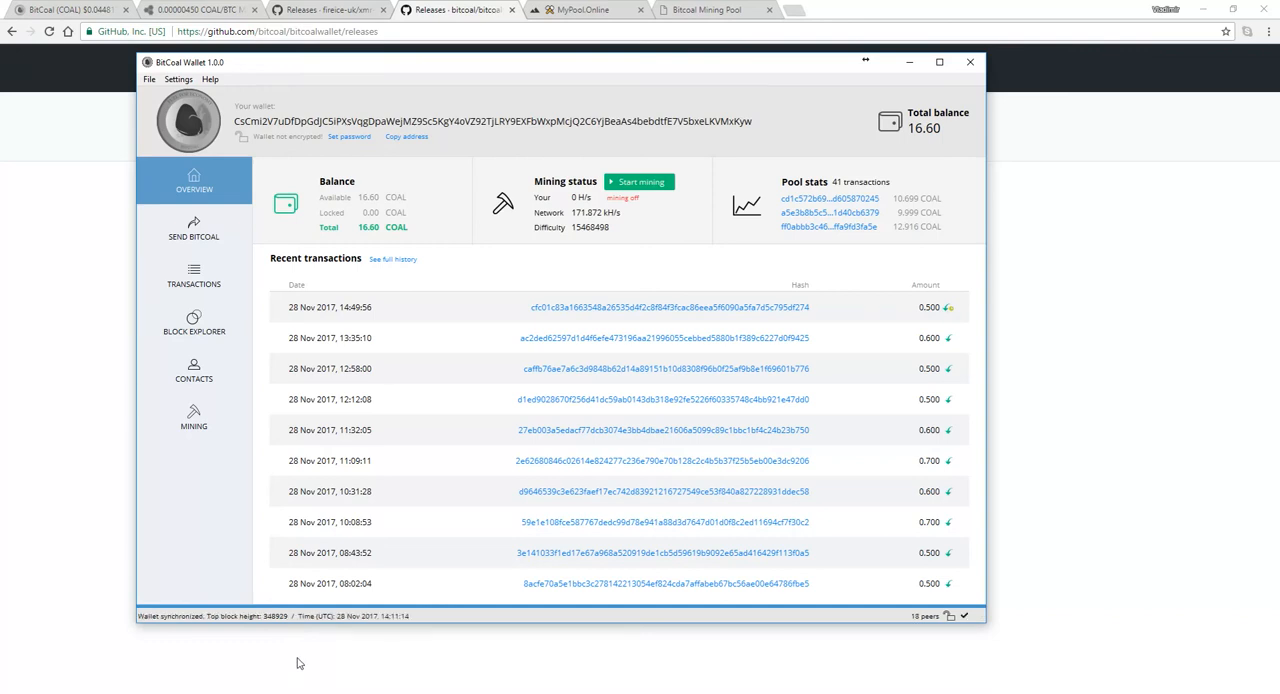
mouse_move(334, 238)
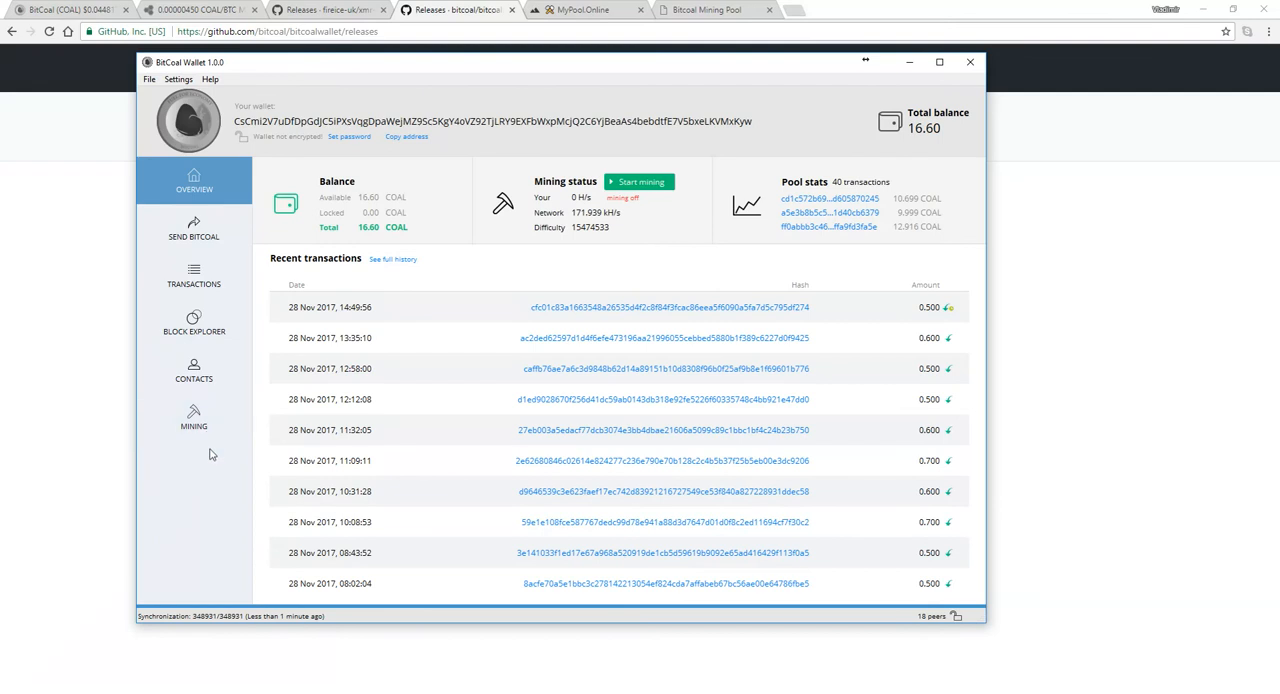
click(192, 416)
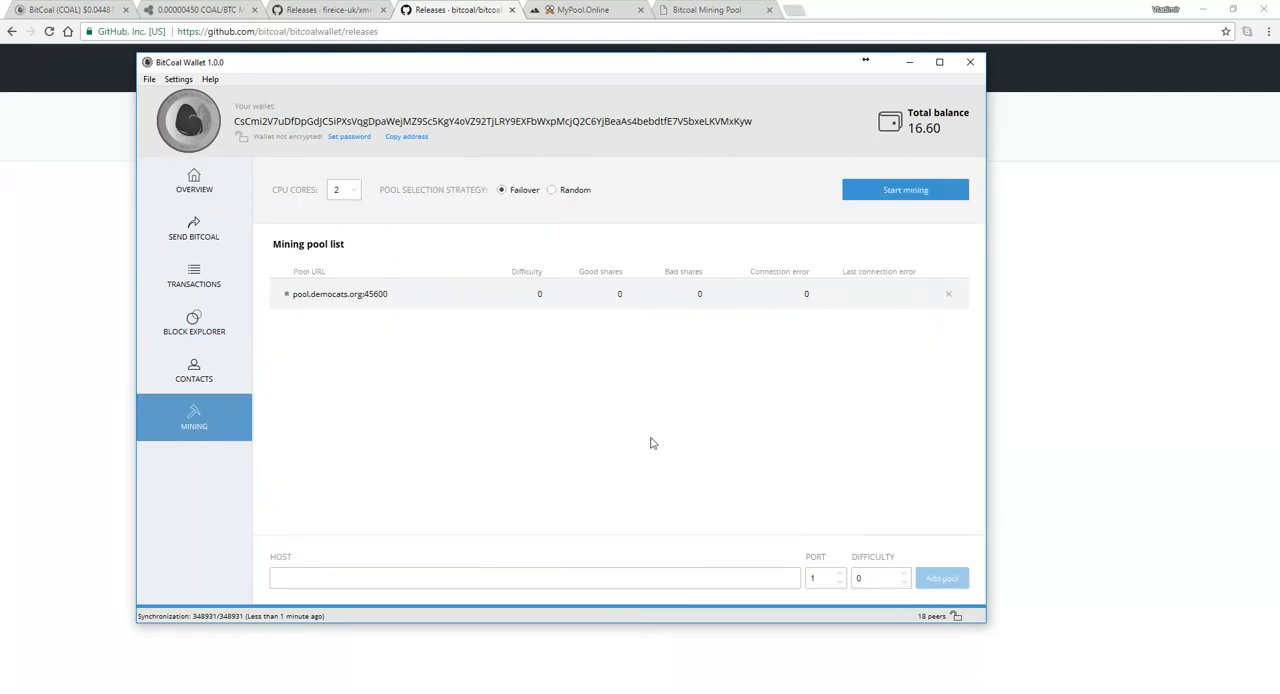
click(344, 188)
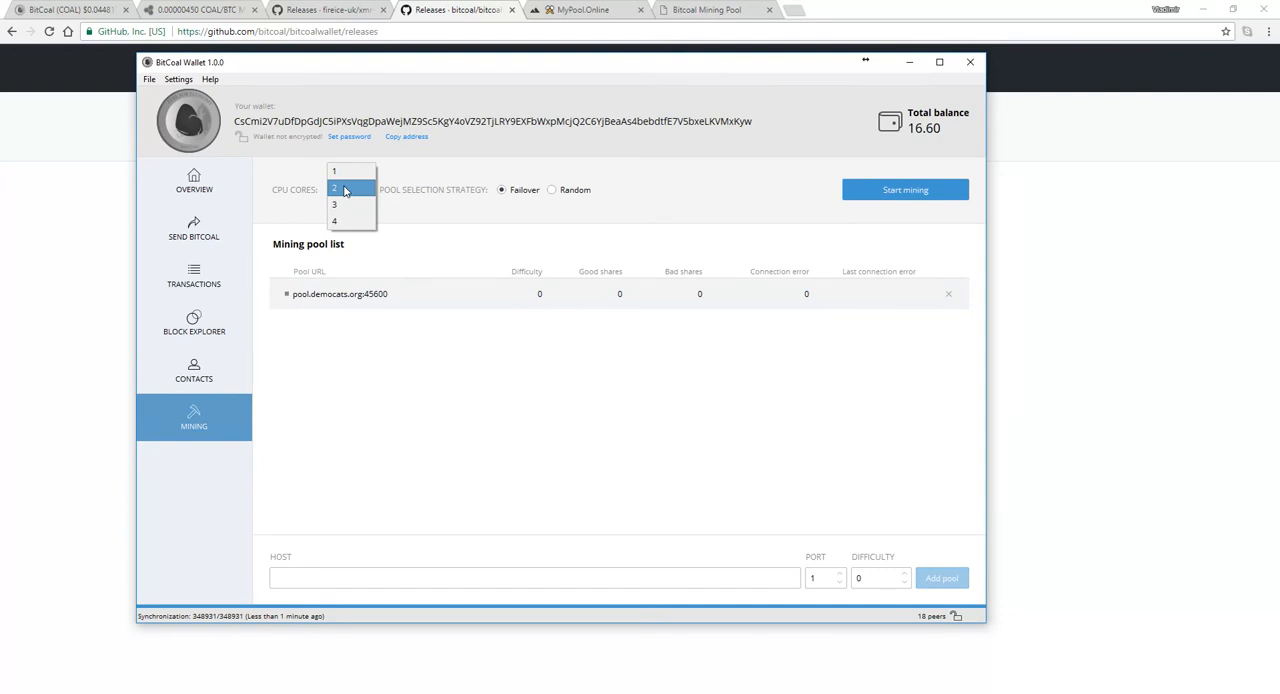
click(344, 190)
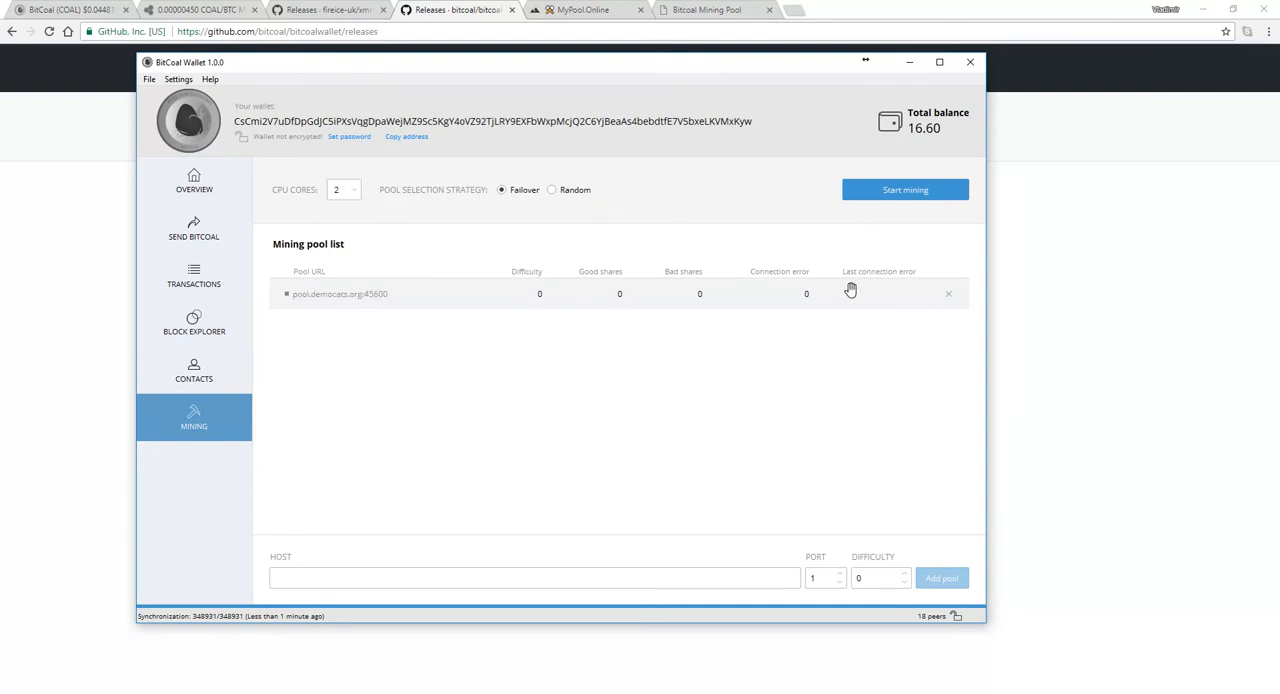
Step: Run the wallet miner until a hashrate of roughly 20 H/s shows, then stop it
click(904, 188)
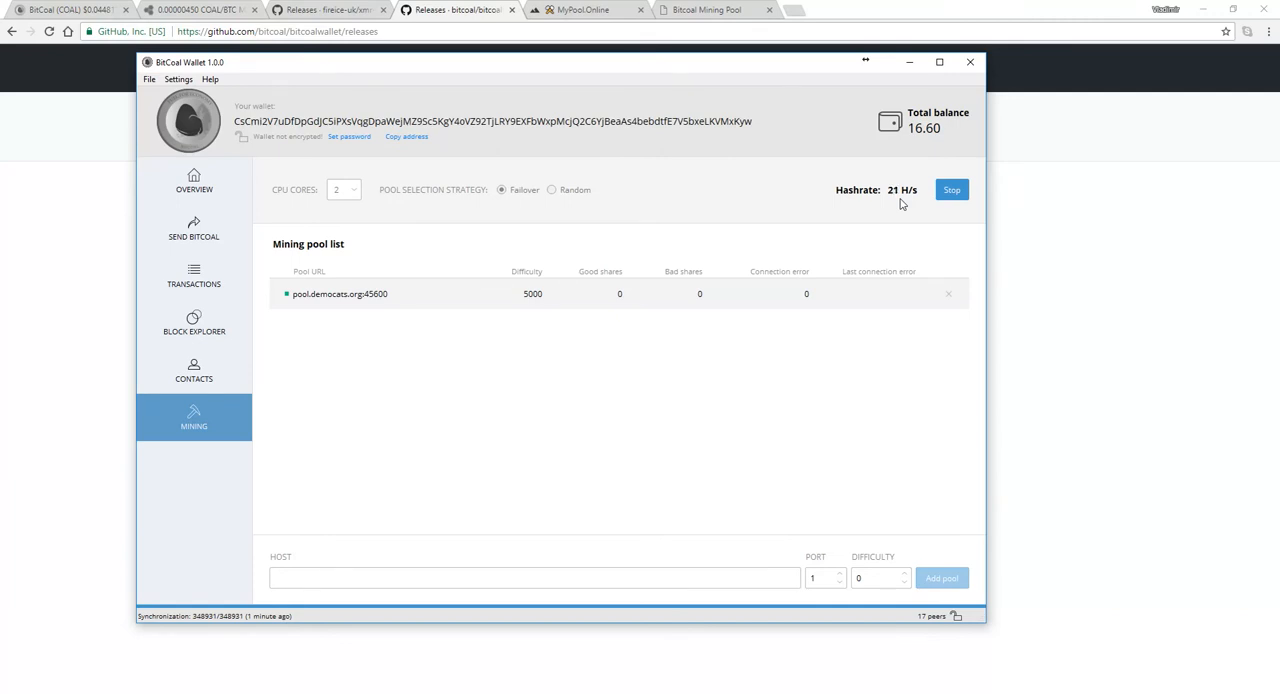
mouse_move(898, 212)
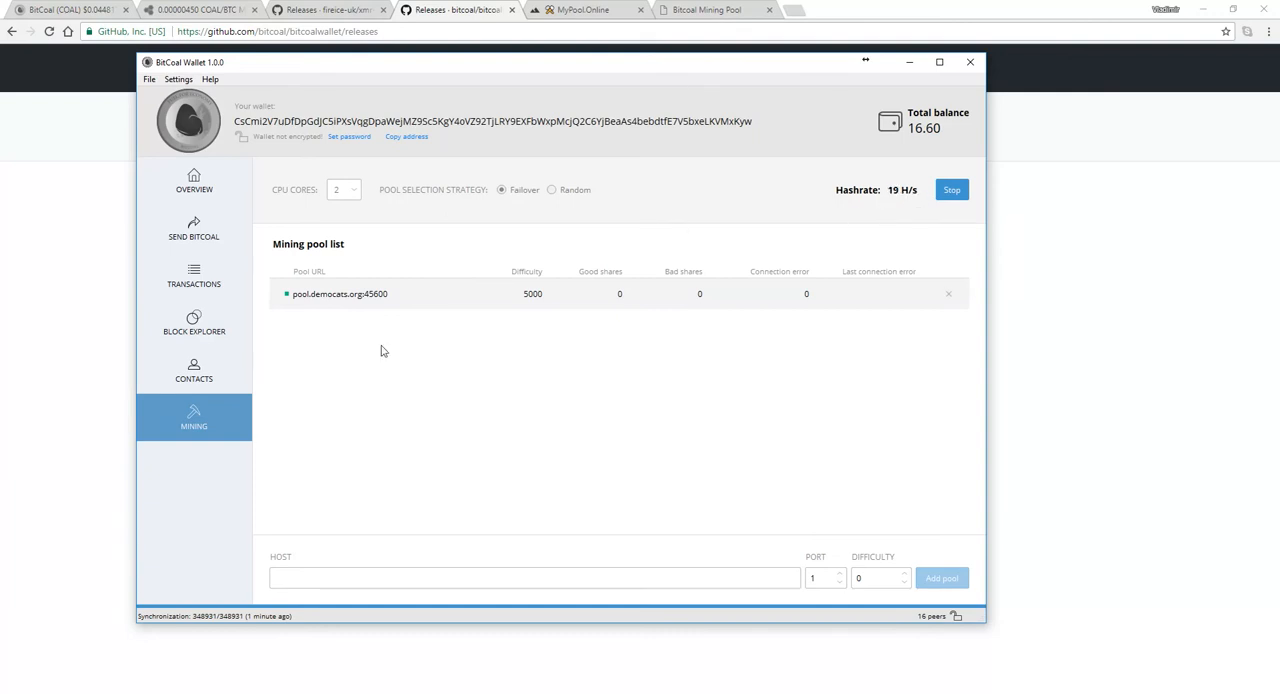
mouse_move(646, 376)
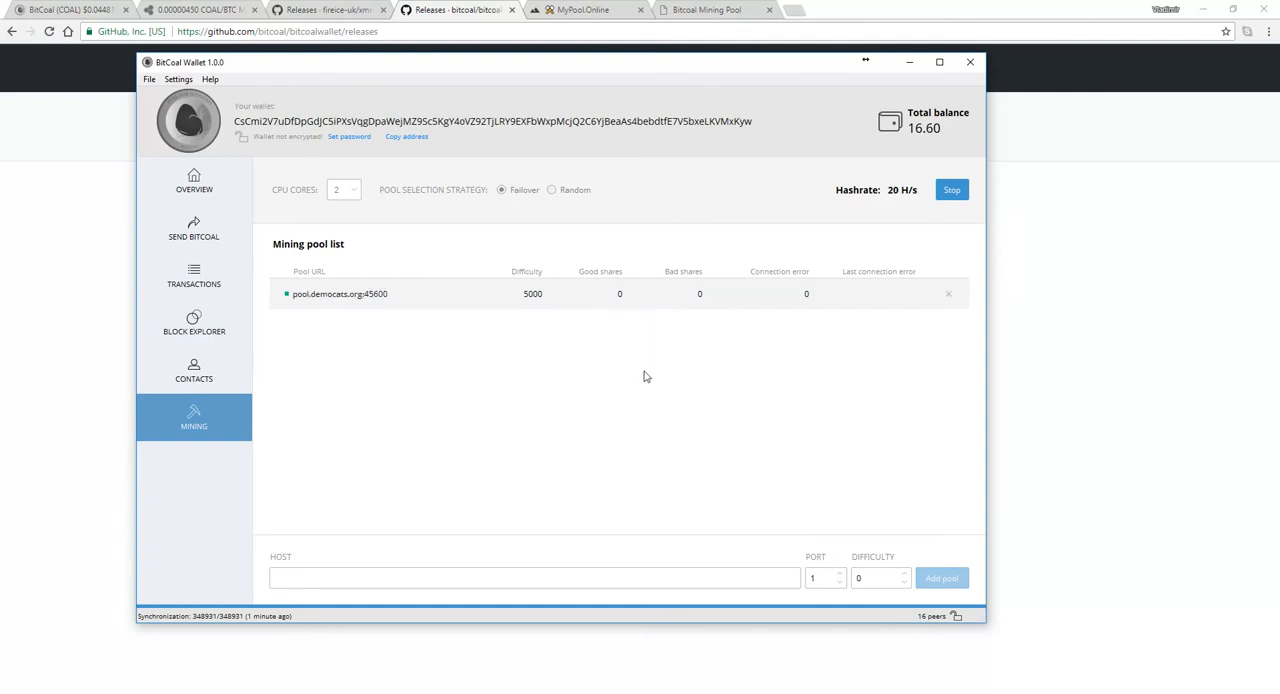
mouse_move(824, 98)
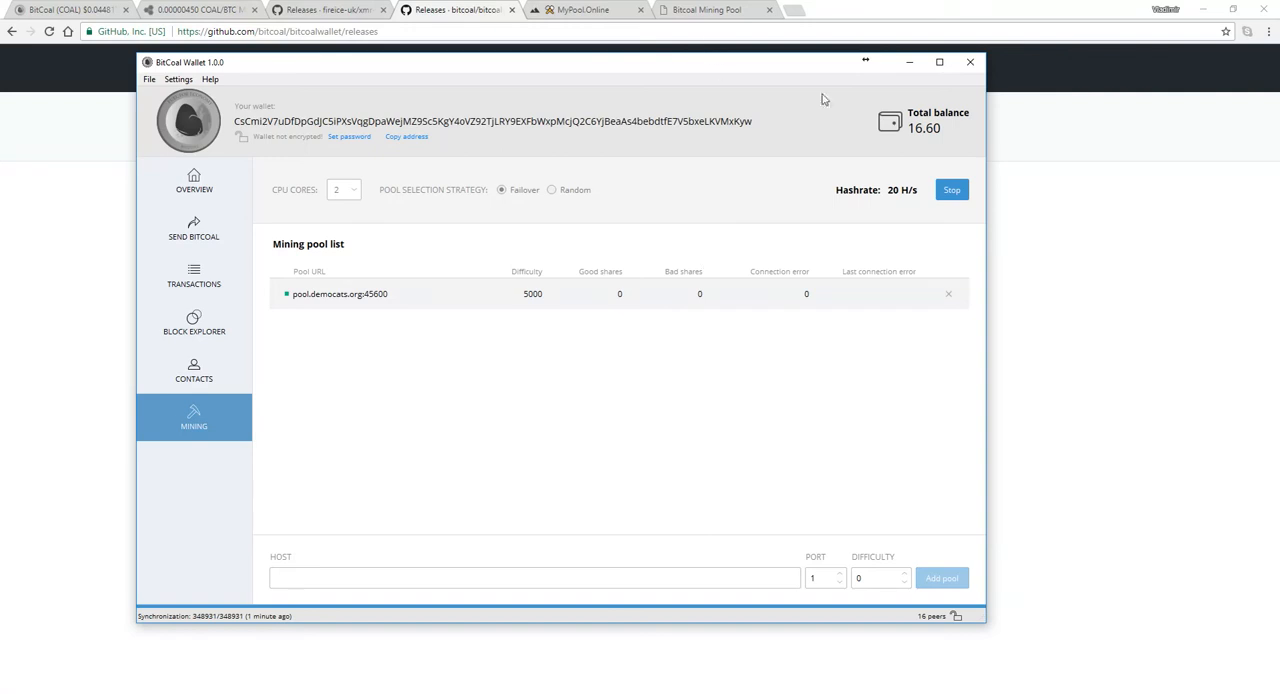
mouse_move(822, 218)
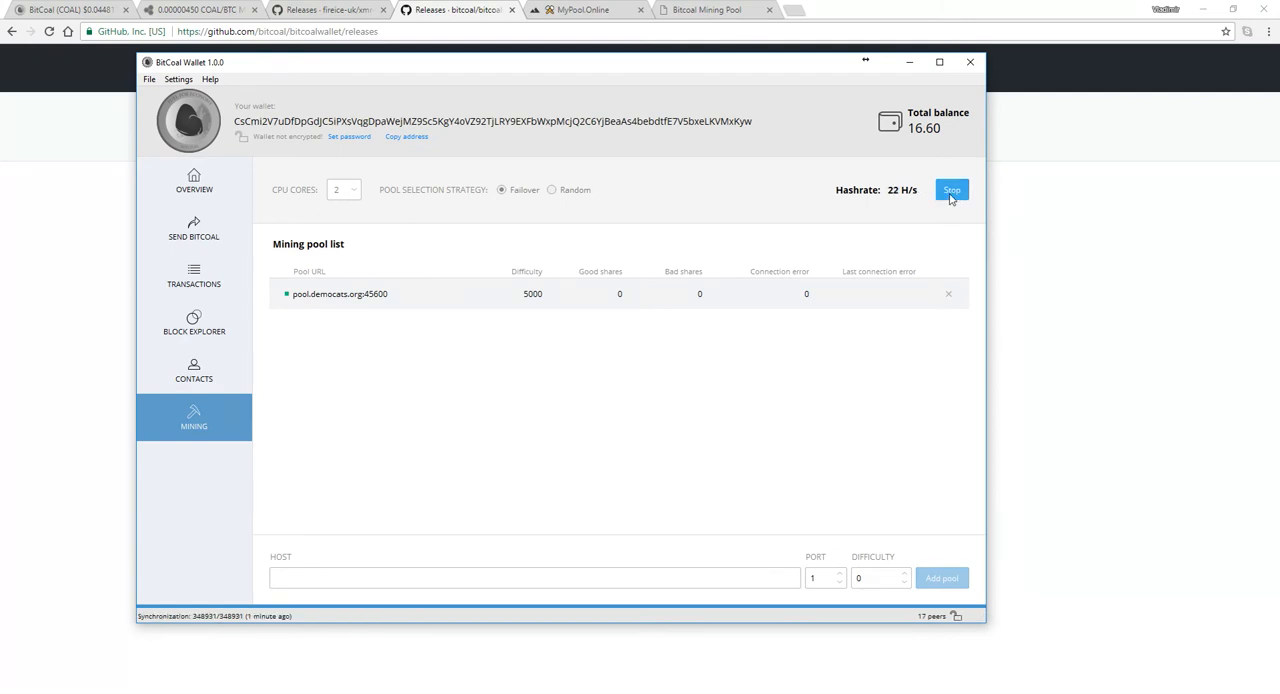
click(952, 190)
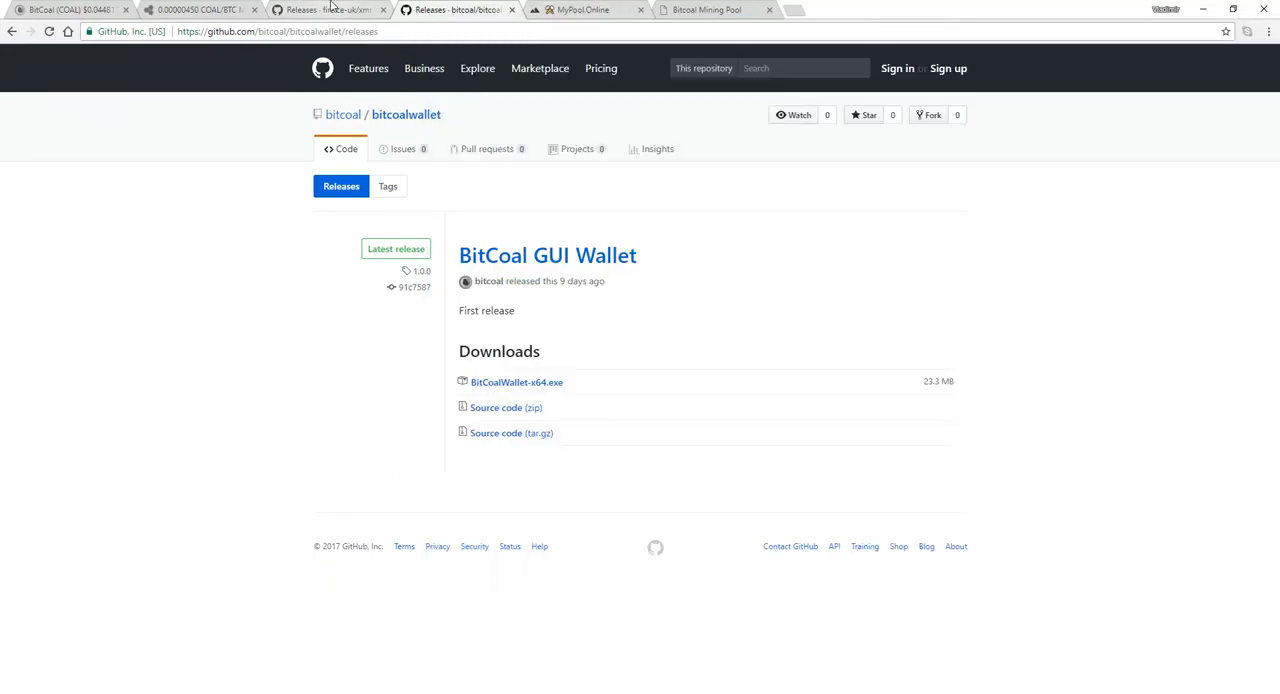
Step: Bring the xmr-stak config into Notepad and move down to the pool settings
click(308, 12)
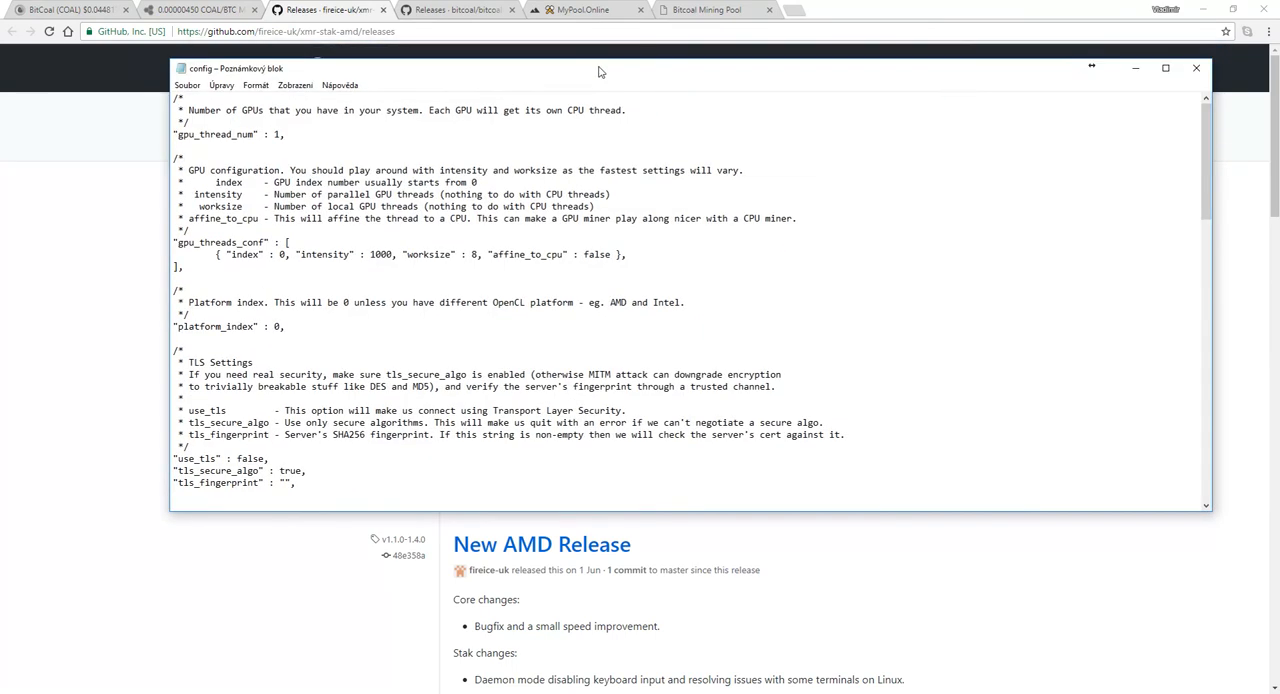
drag(180, 100, 570, 326)
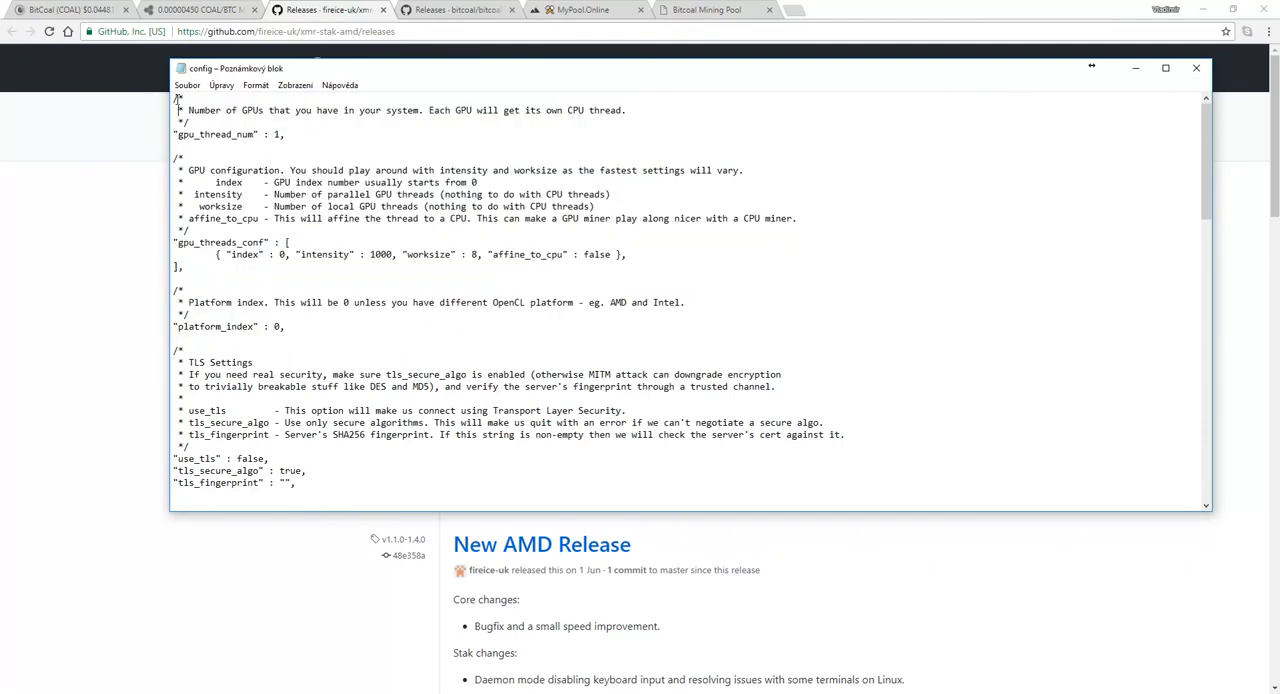
scroll(down, 3)
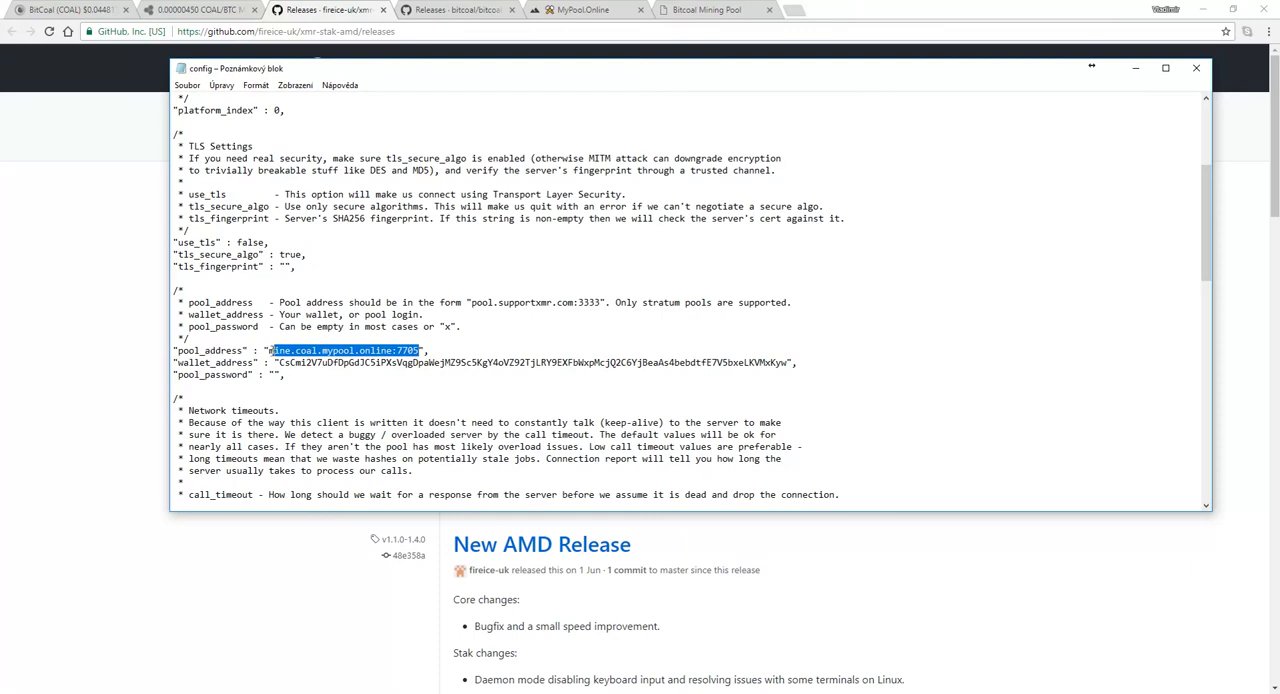
Step: Set pool_address to mine.coal.mypool.online:7705 with the wallet address, then show the running miner
click(438, 348)
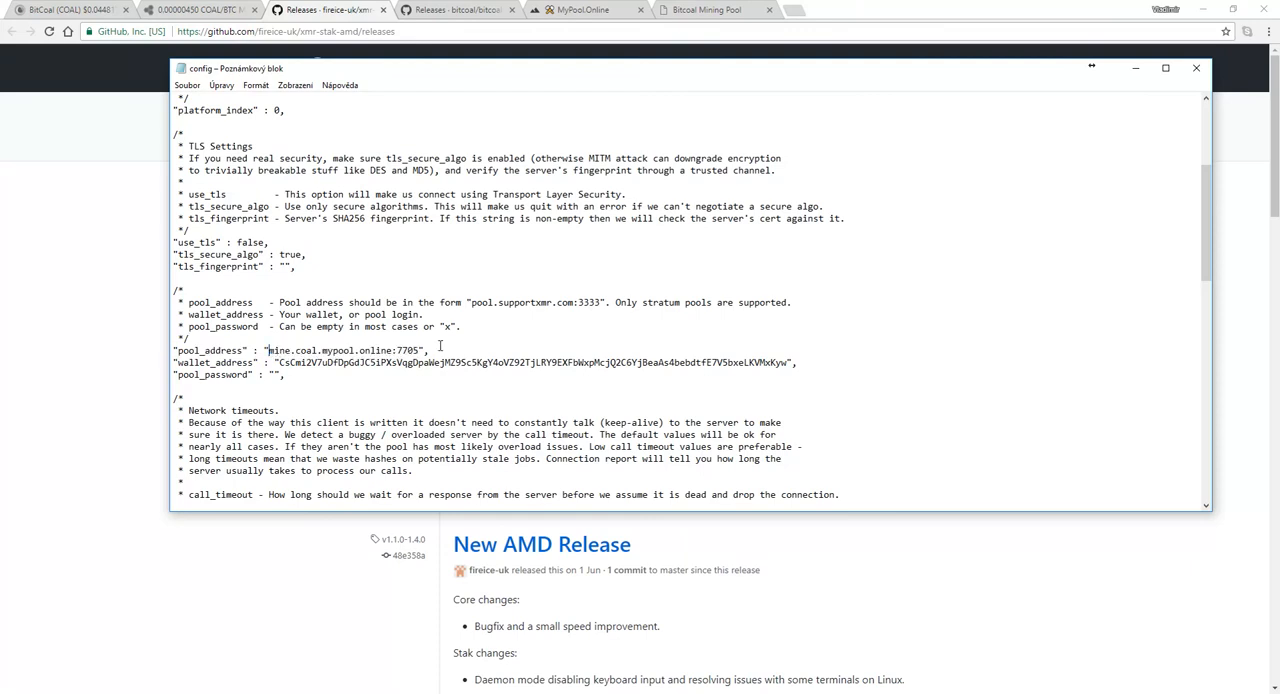
double_click(356, 350)
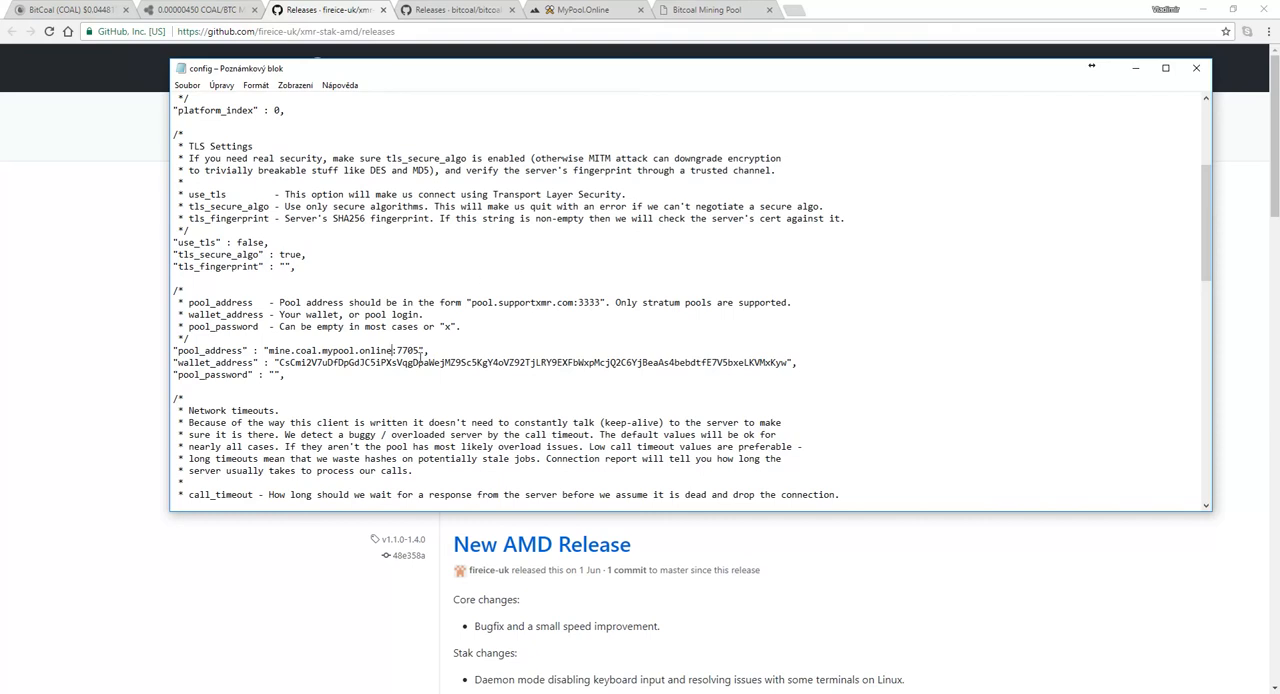
double_click(410, 350)
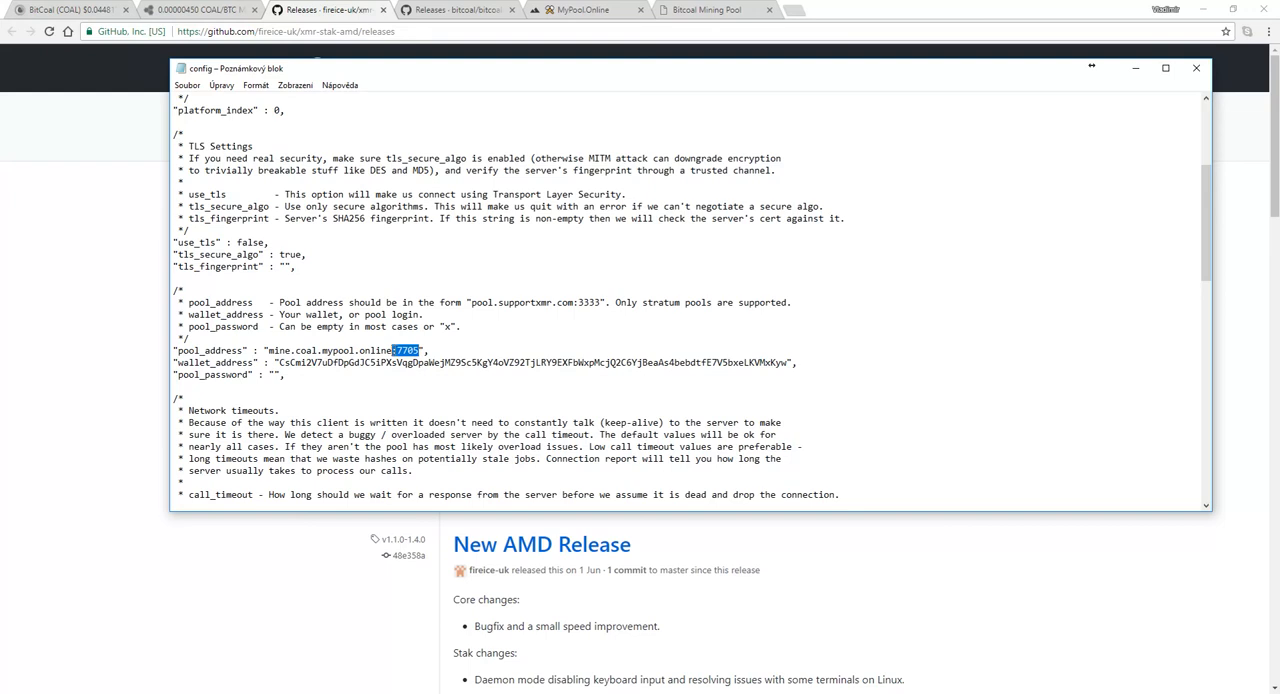
click(660, 344)
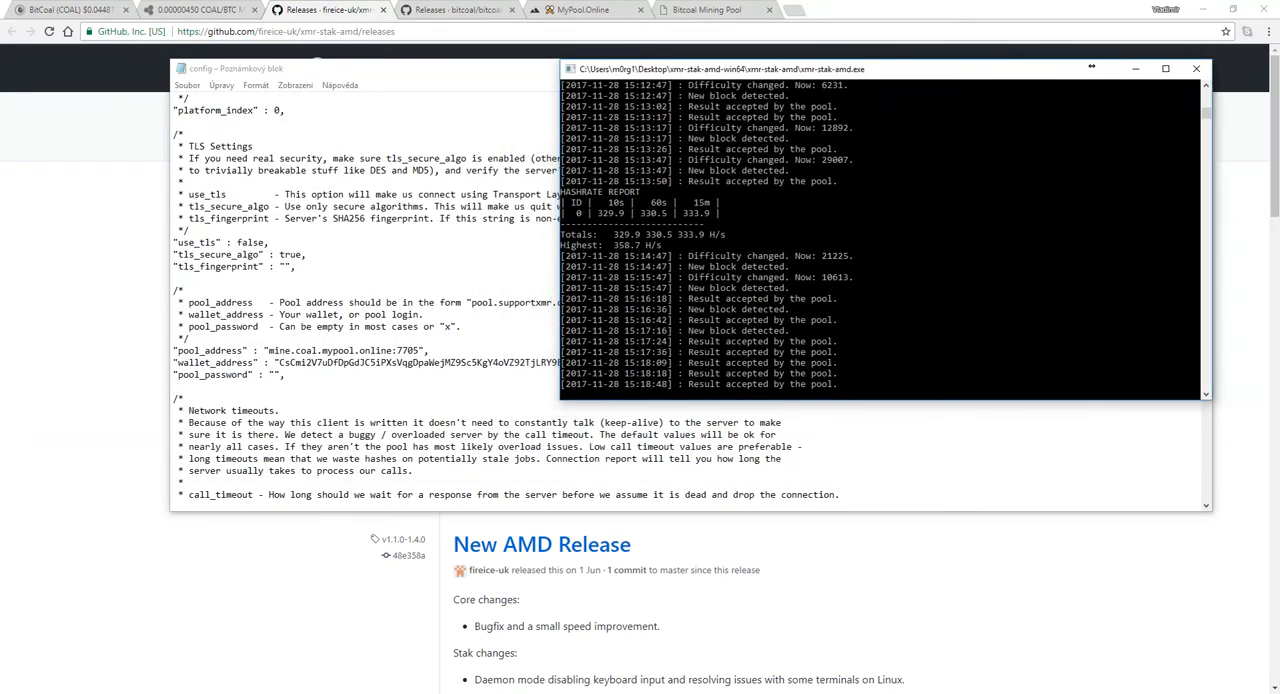
Step: Review the xmr-stak-amd hashrate report totaling about 333 H/s
scroll(down, 3)
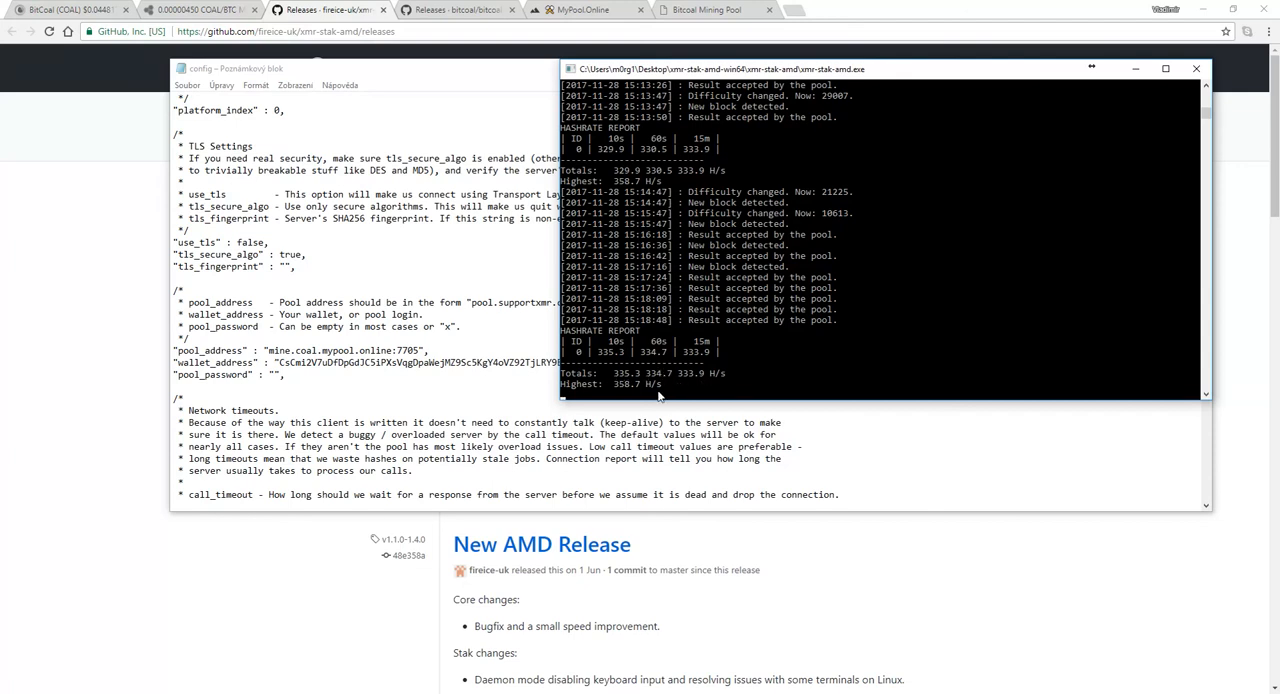
mouse_move(796, 388)
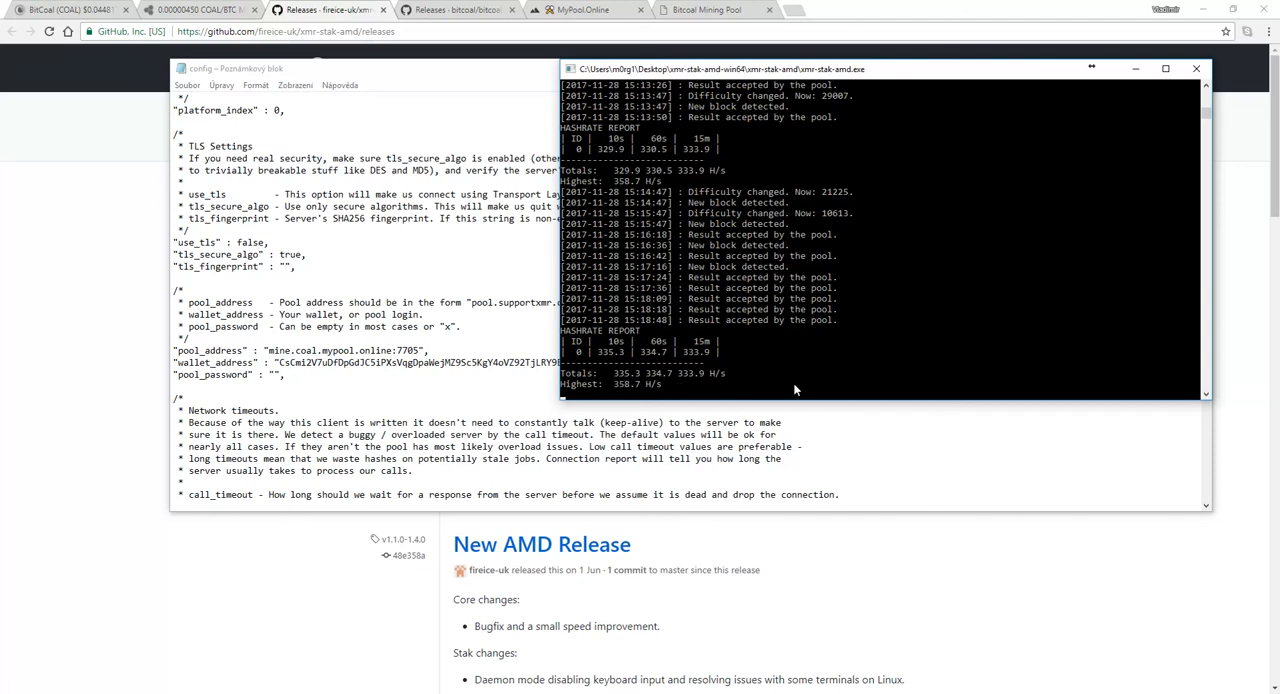
mouse_move(878, 292)
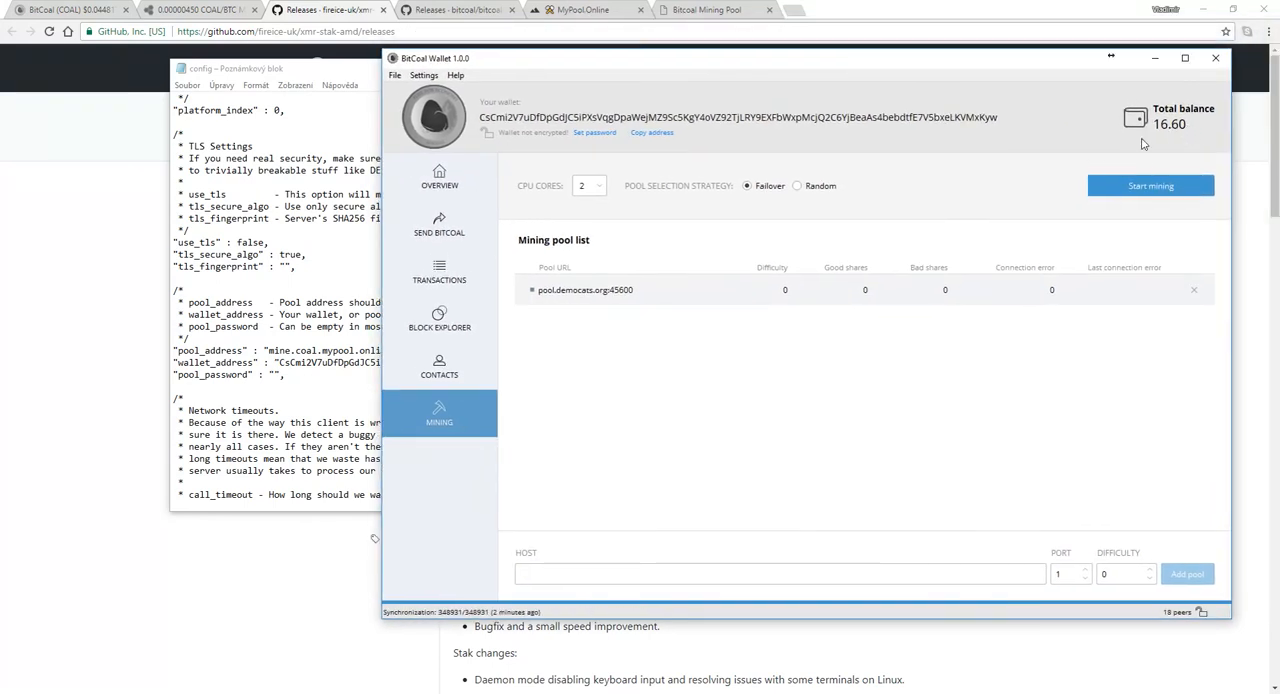
Step: Launch Windows Calculator from the Start menu, showing 0,74368
click(14, 686)
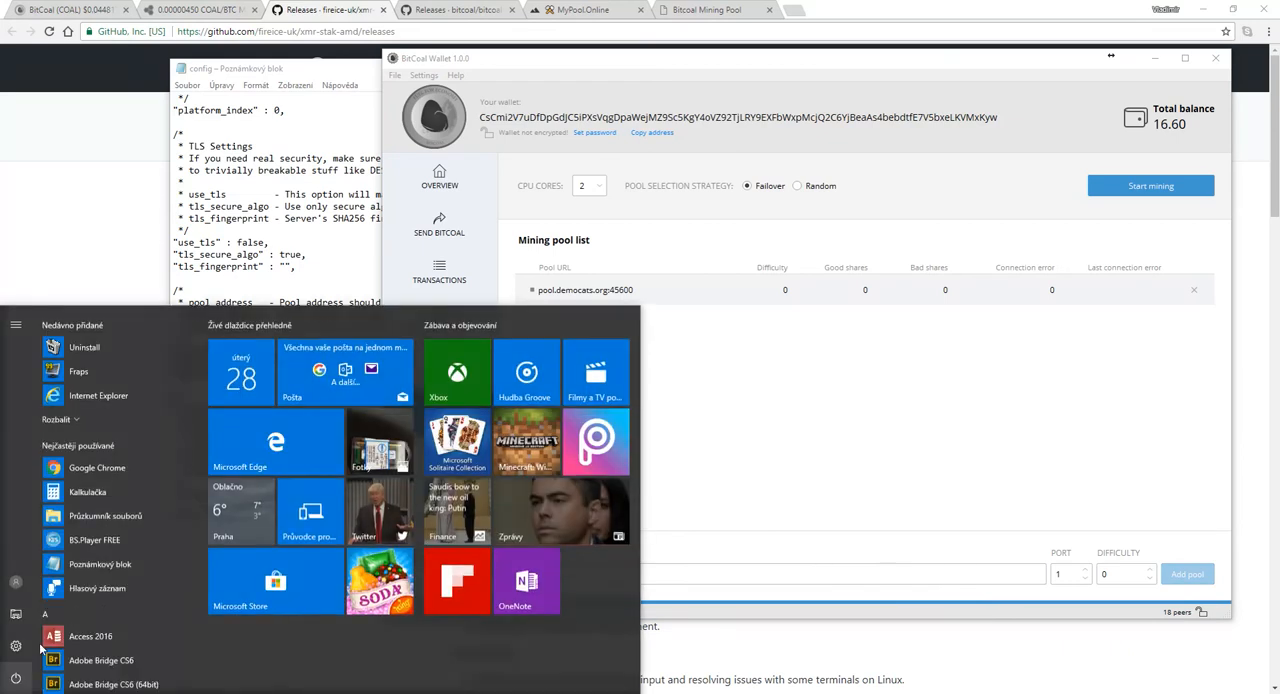
click(52, 492)
text(0,74368)
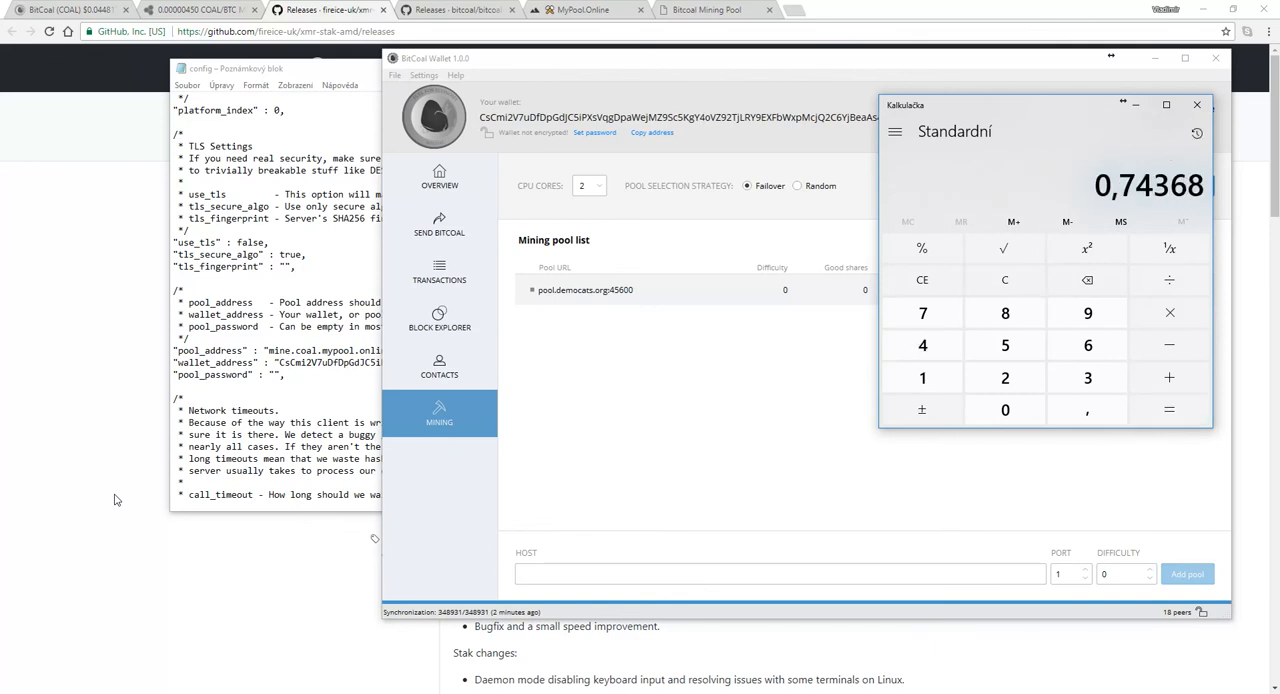
mouse_move(1140, 204)
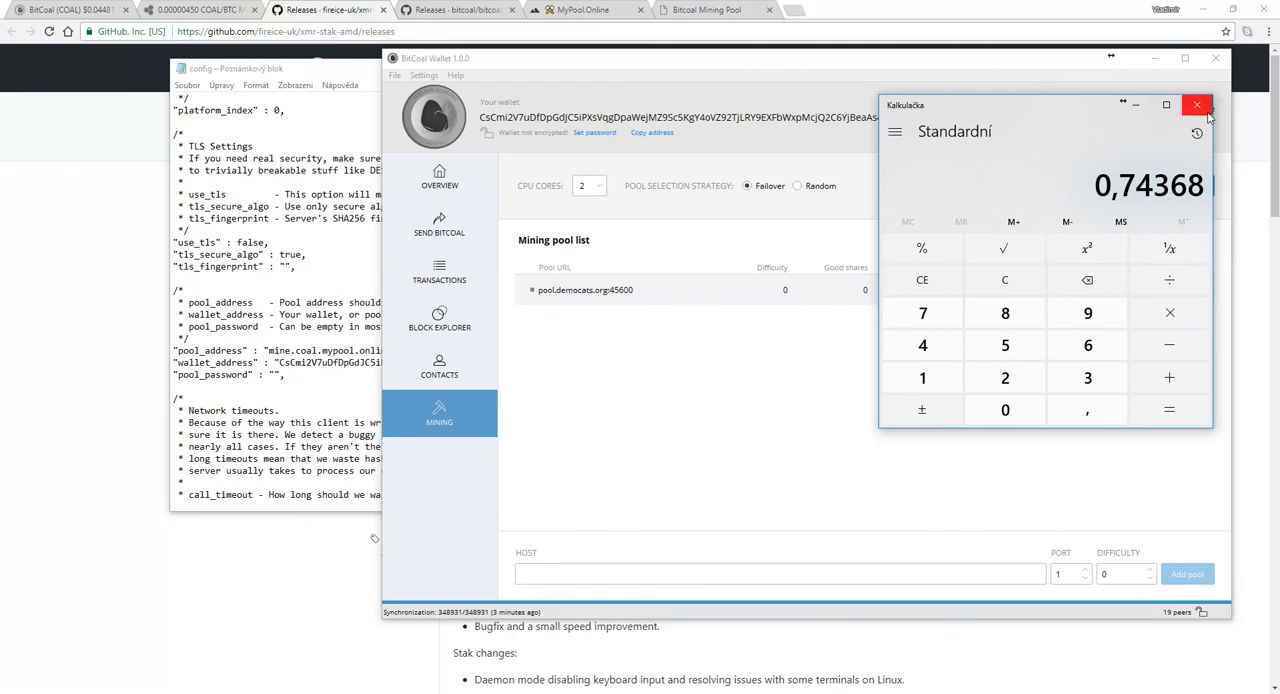
mouse_move(1220, 104)
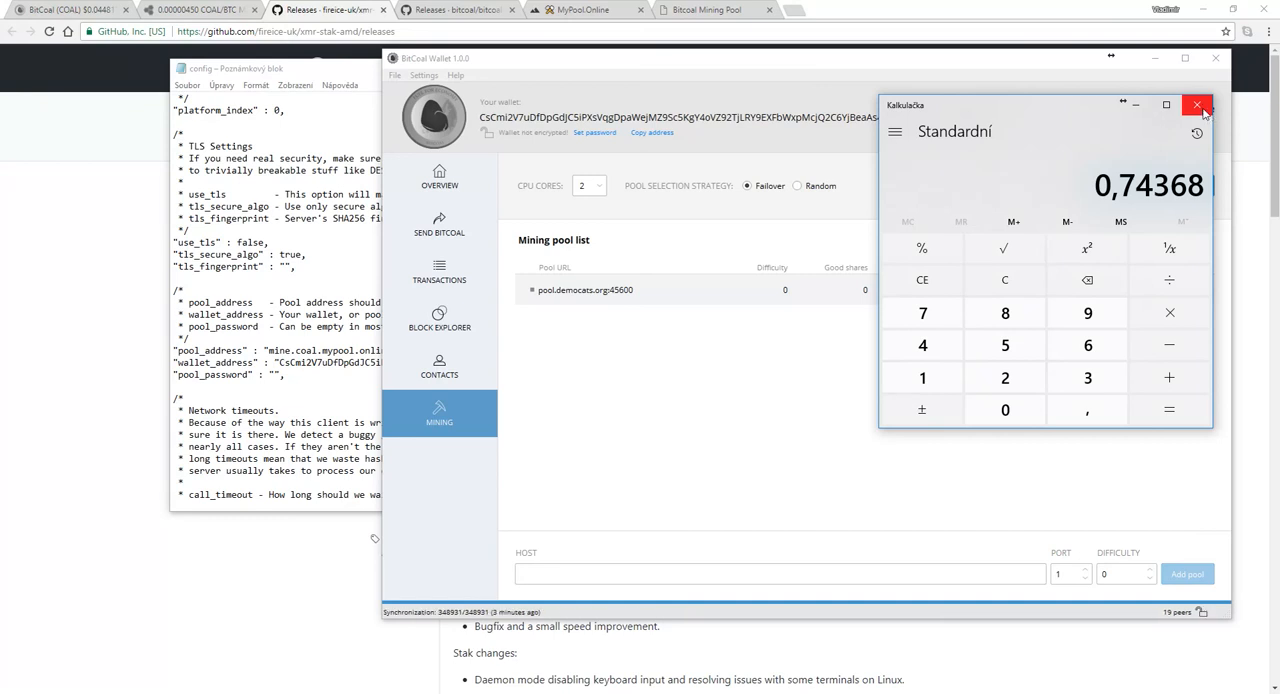
Step: Close the calculator and return to the BitCoal coinmarketcap page at $0.044817
click(1196, 100)
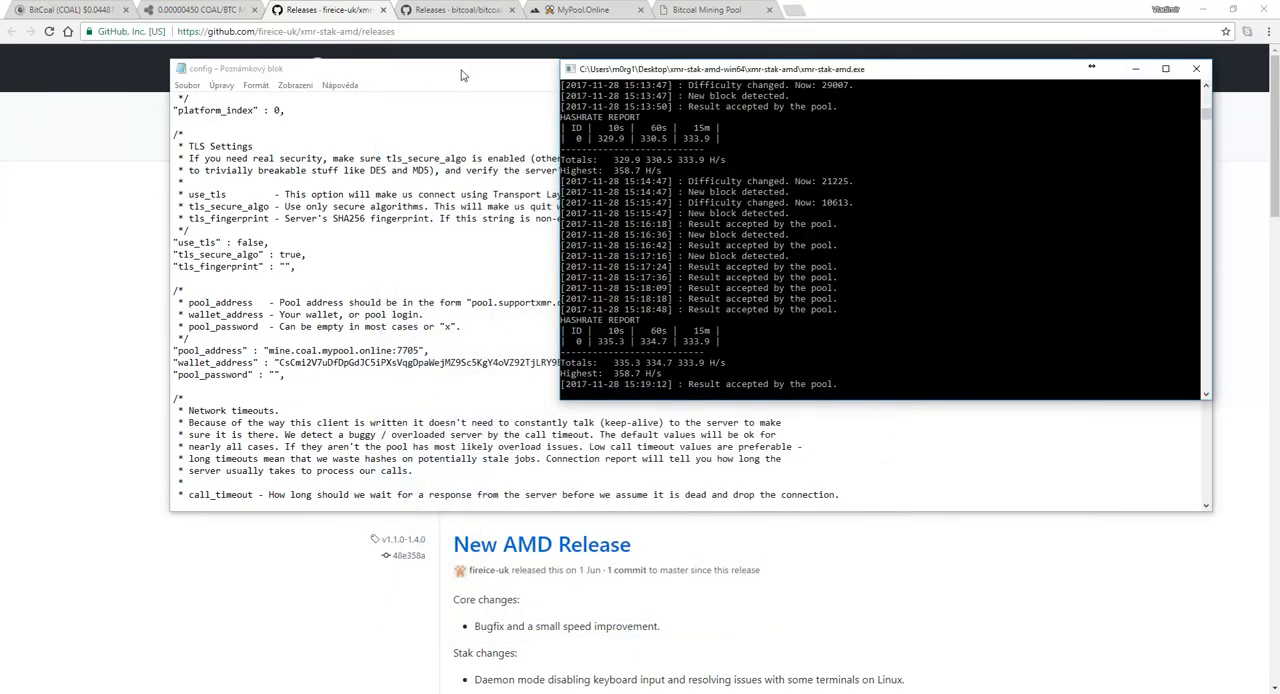
mouse_move(896, 76)
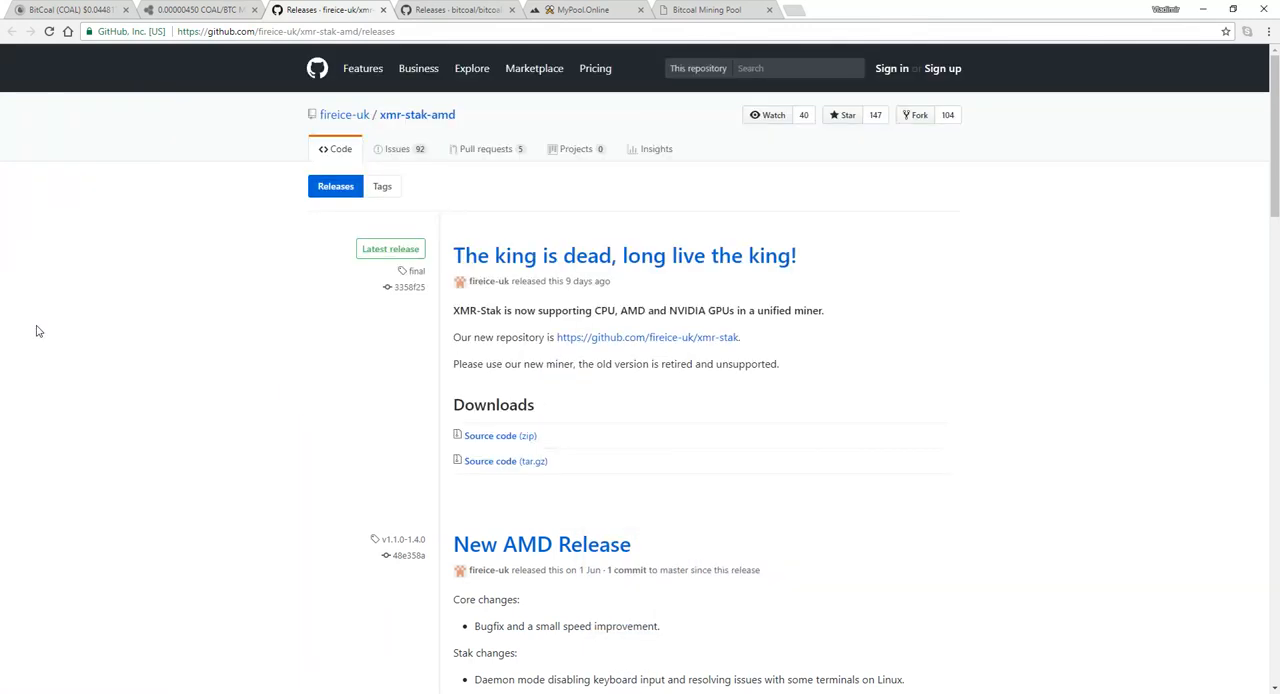
click(60, 16)
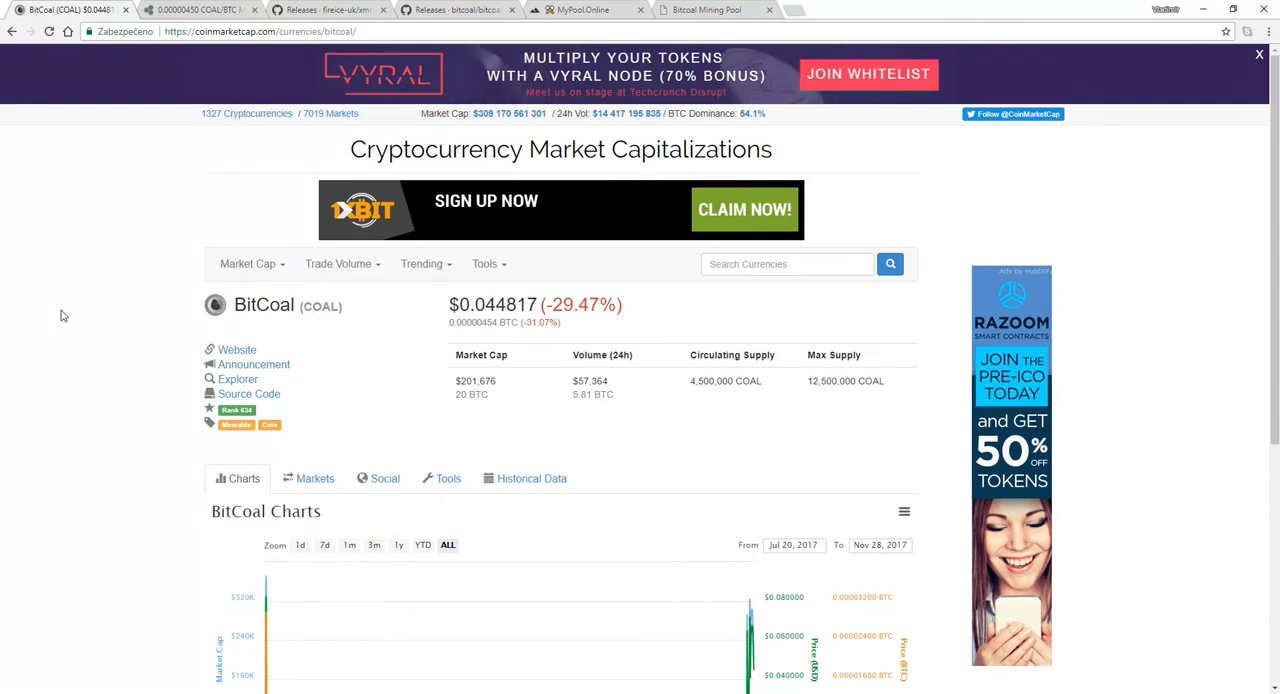